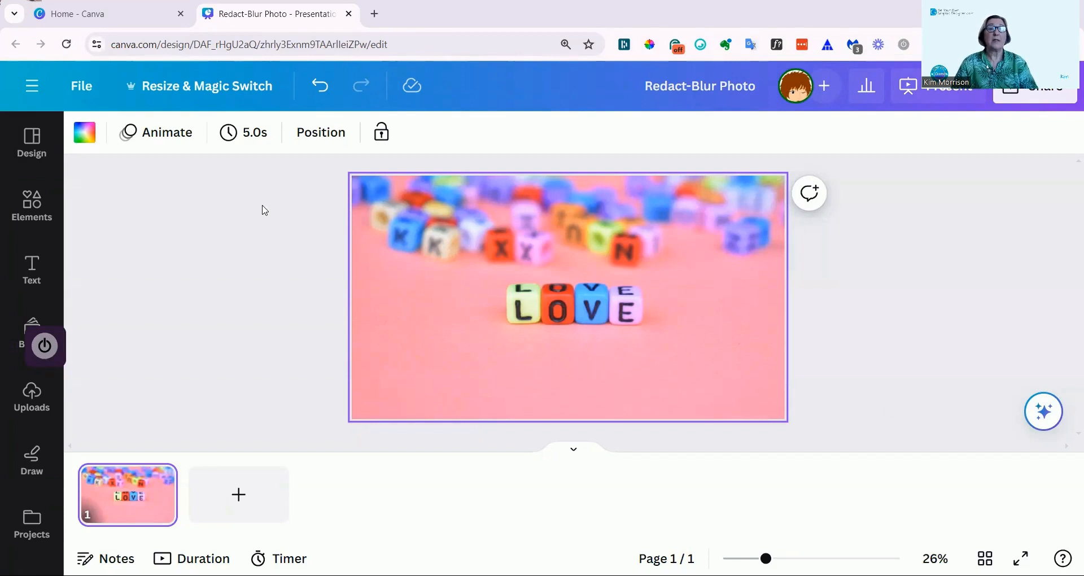
Select the LOVE blocks photo and bring its Edit photo effects list, including Blur, into view.
left_click(567, 296)
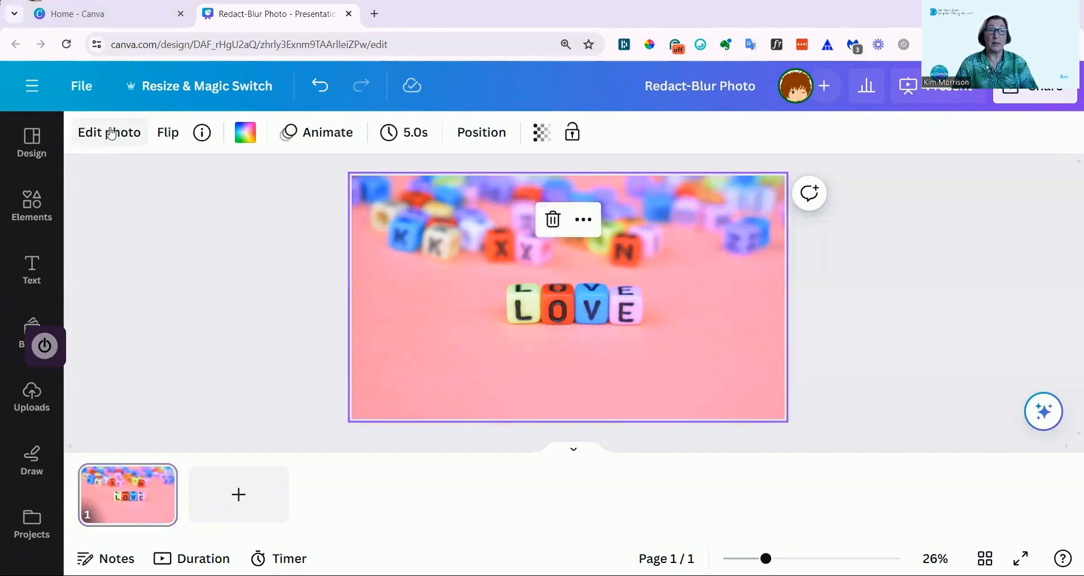
left_click(109, 132)
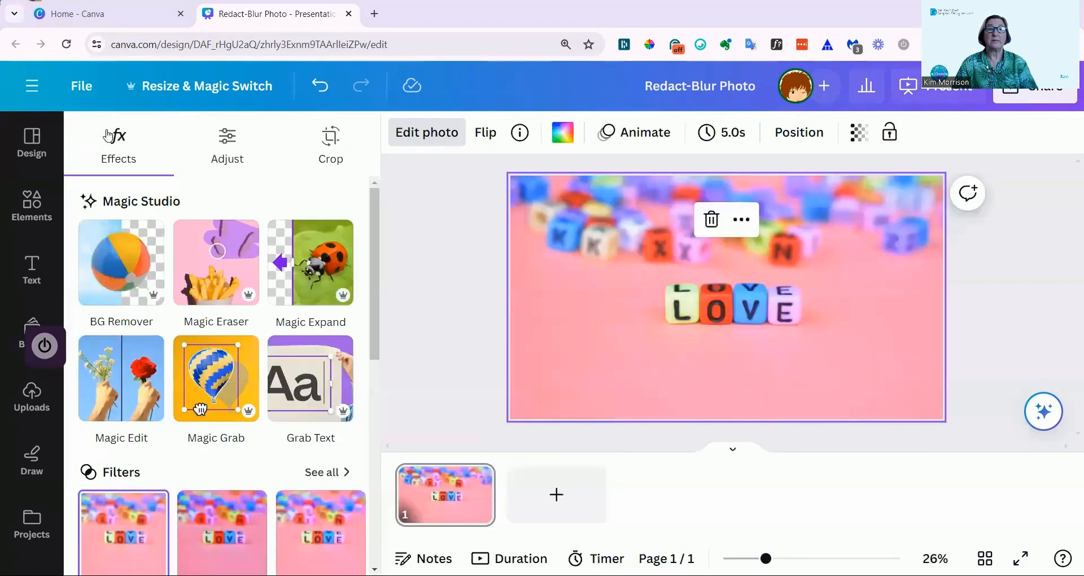
mouse_move(216, 304)
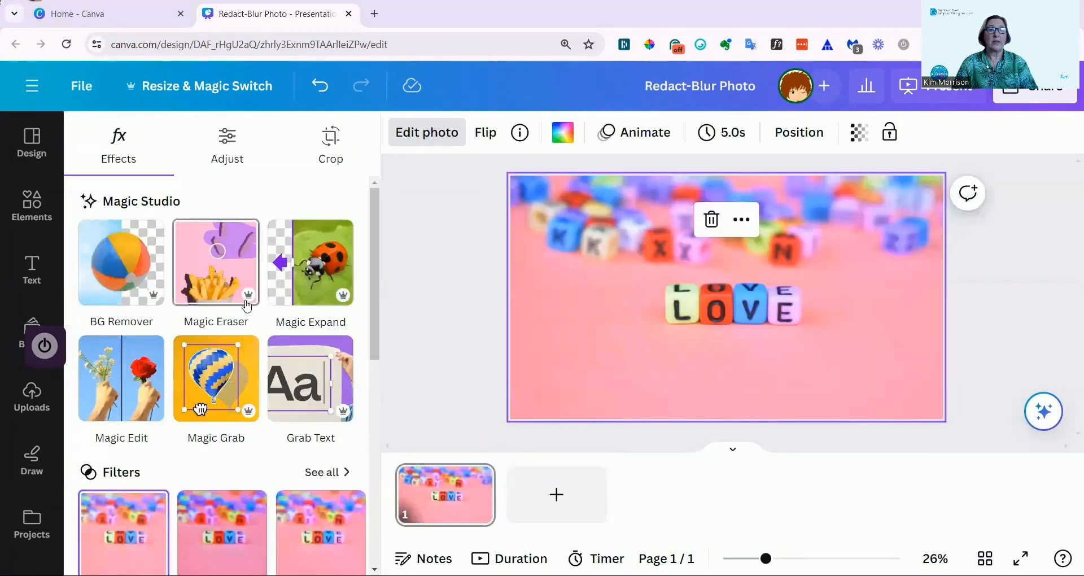
scroll("down", 3)
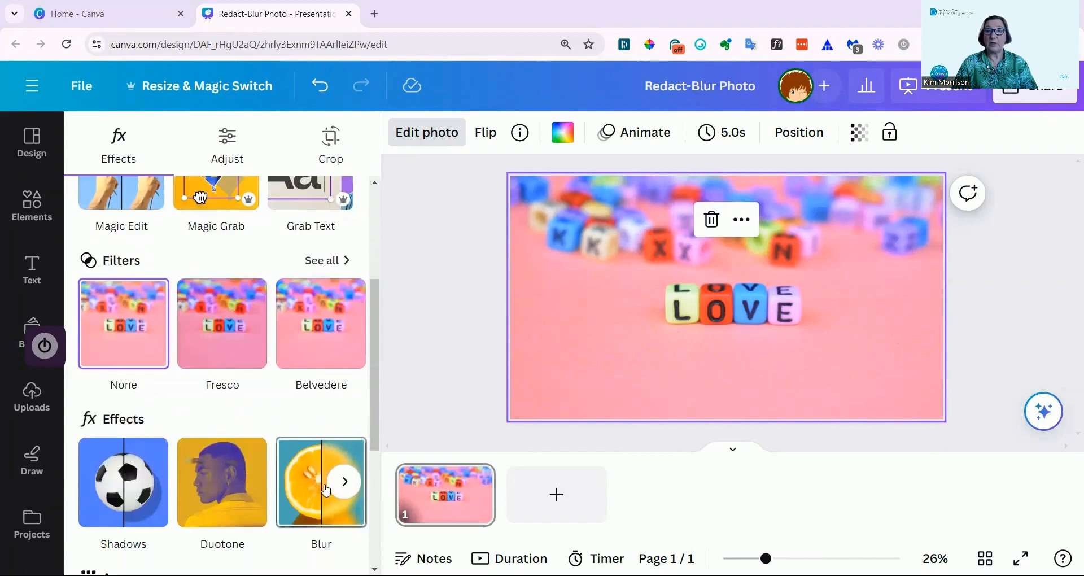
Enter the Blur effect, try Whole image, then return to Brush mode at size 25, intensity 25.
left_click(320, 482)
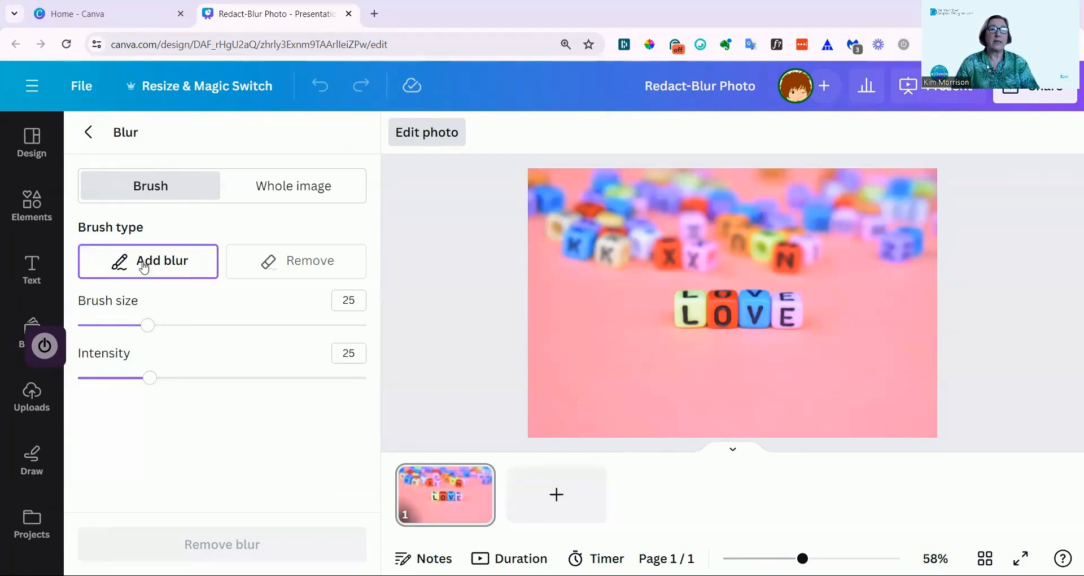
mouse_move(91, 244)
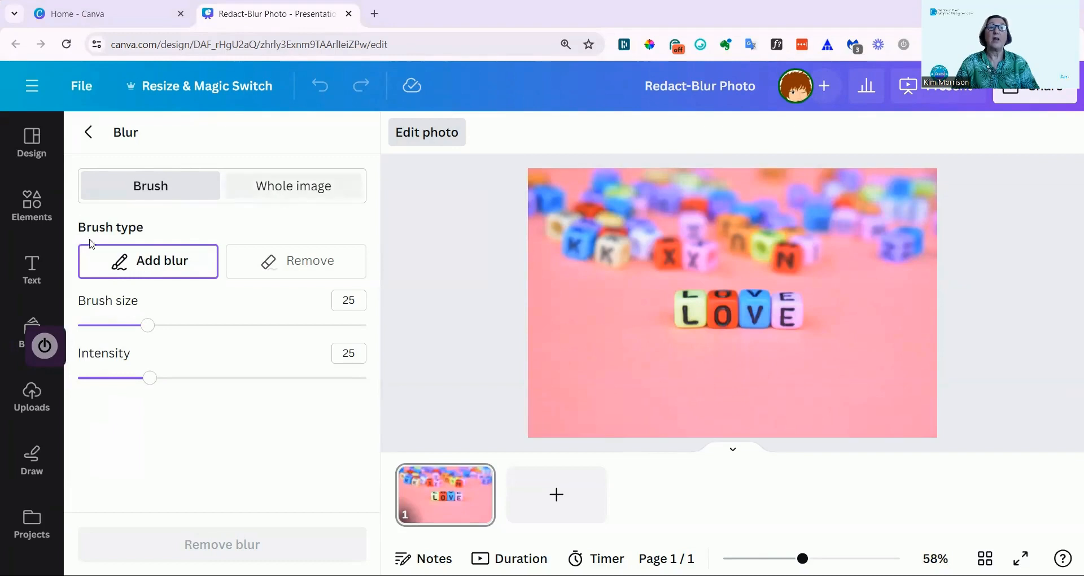
left_click(293, 185)
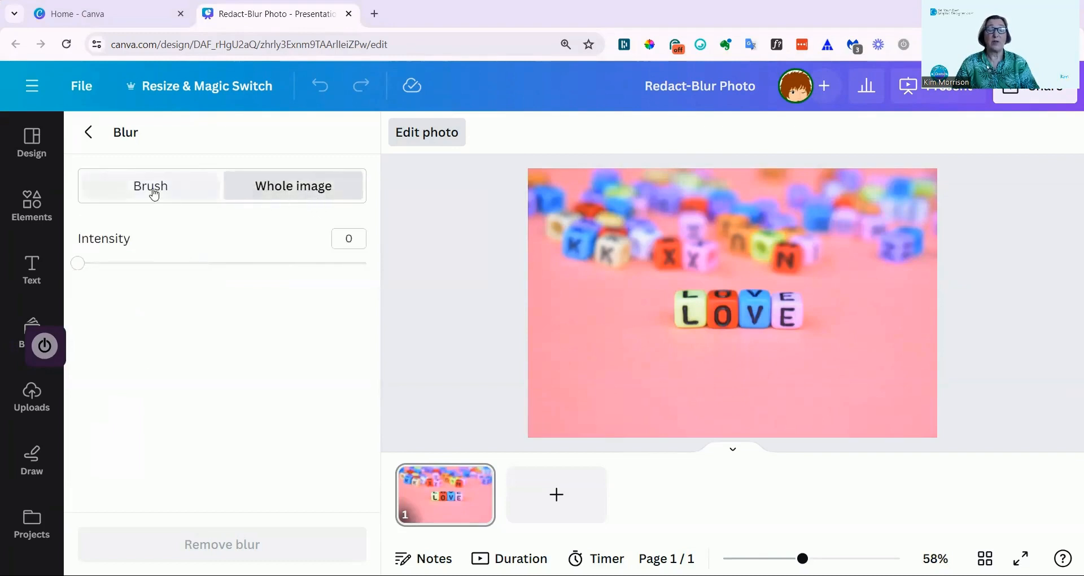
left_click(150, 185)
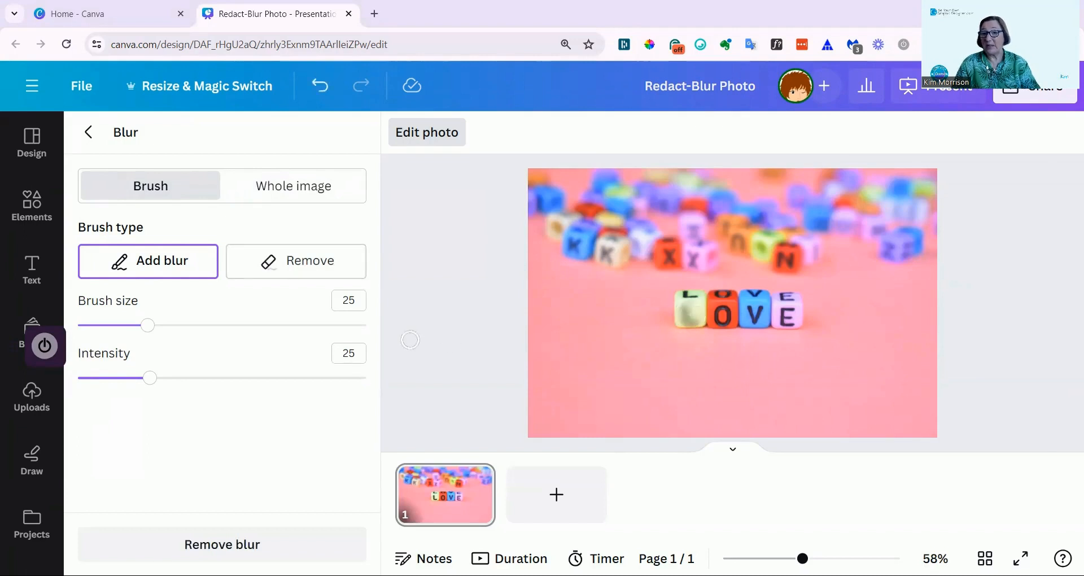
mouse_move(150, 379)
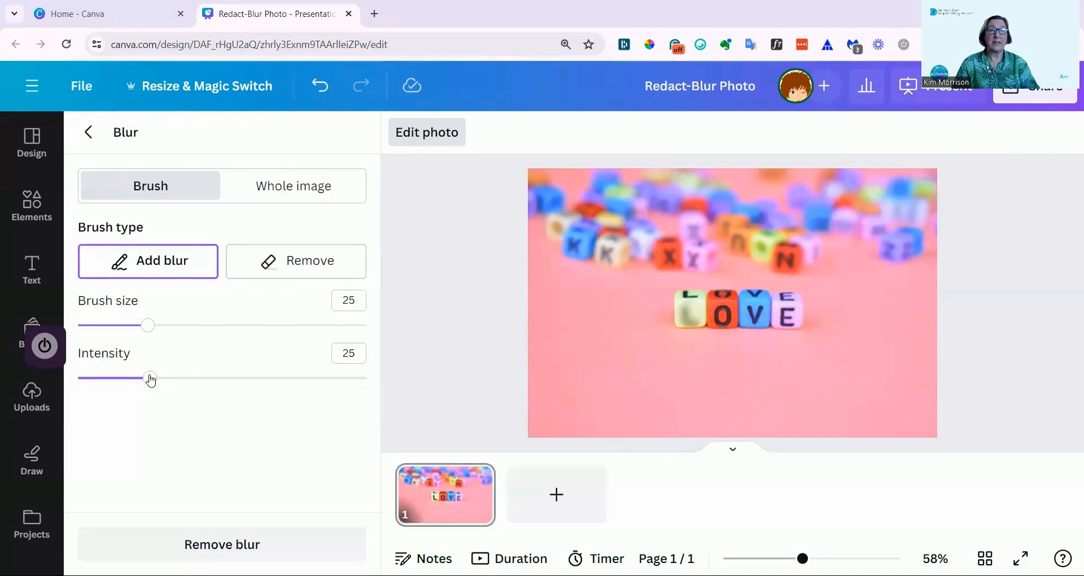
Test blur intensity at about 65, 41 and 10, settling back near 26.
left_click_drag(147, 378, 267, 378)
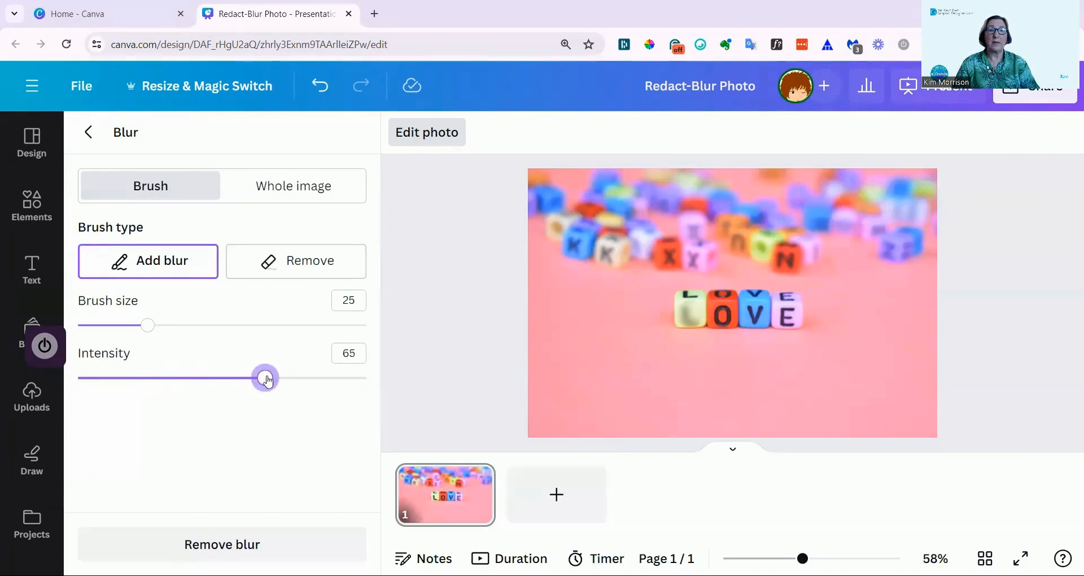
left_click_drag(265, 378, 195, 377)
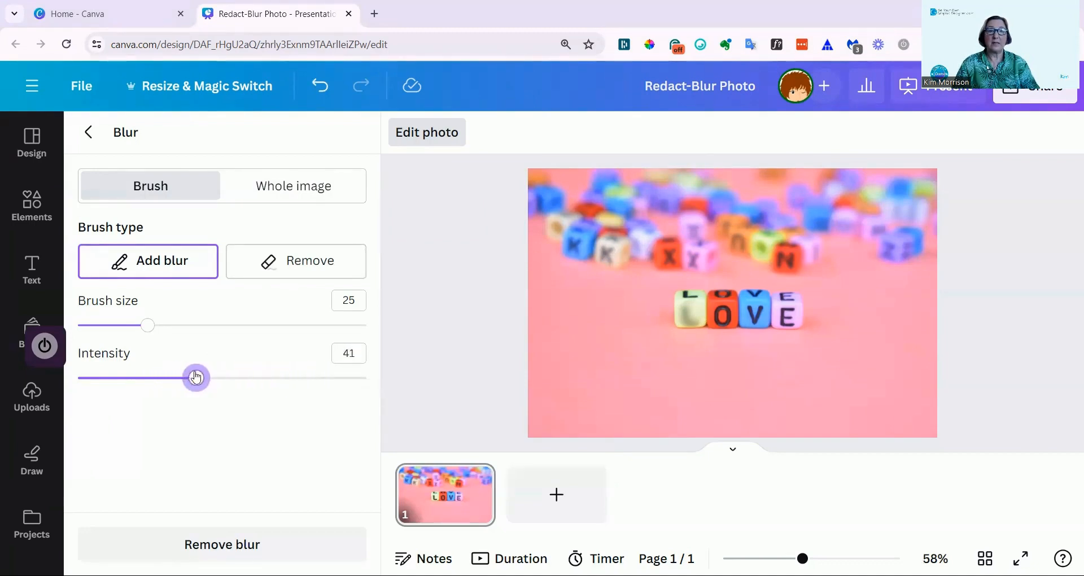
left_click_drag(195, 377, 105, 377)
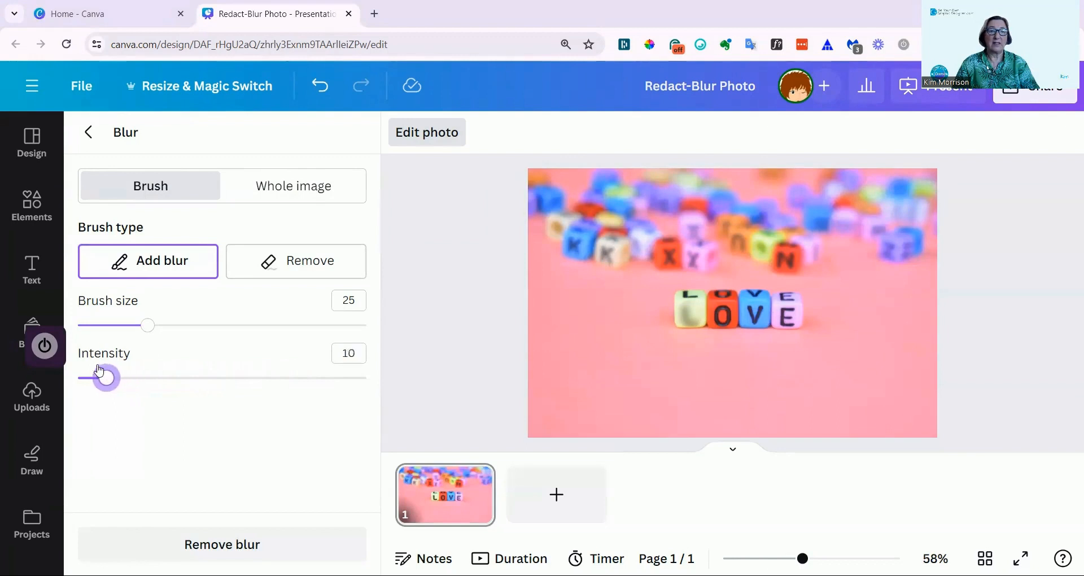
left_click_drag(106, 377, 154, 377)
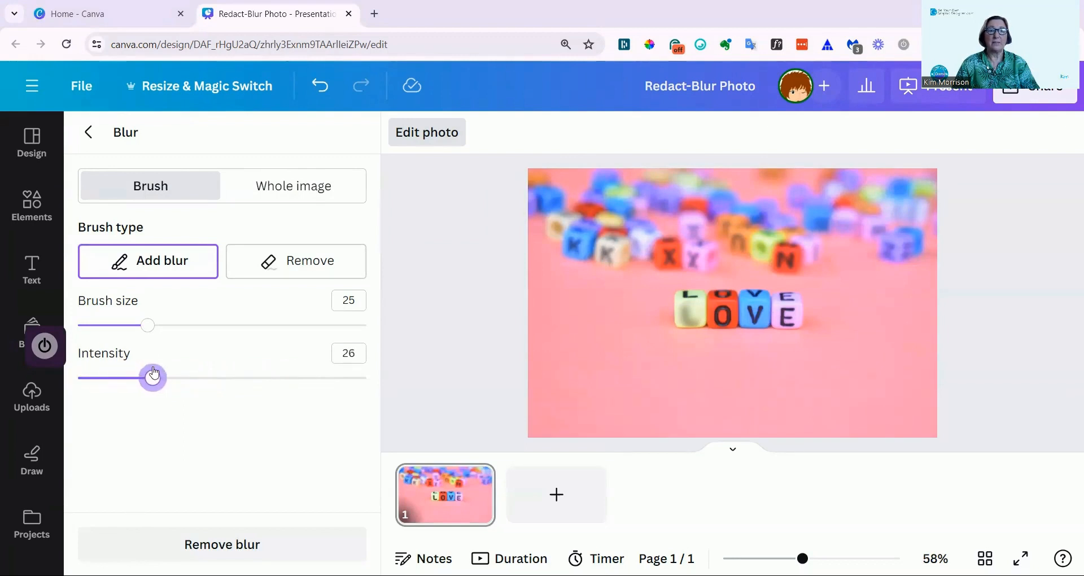
left_click_drag(146, 377, 187, 377)
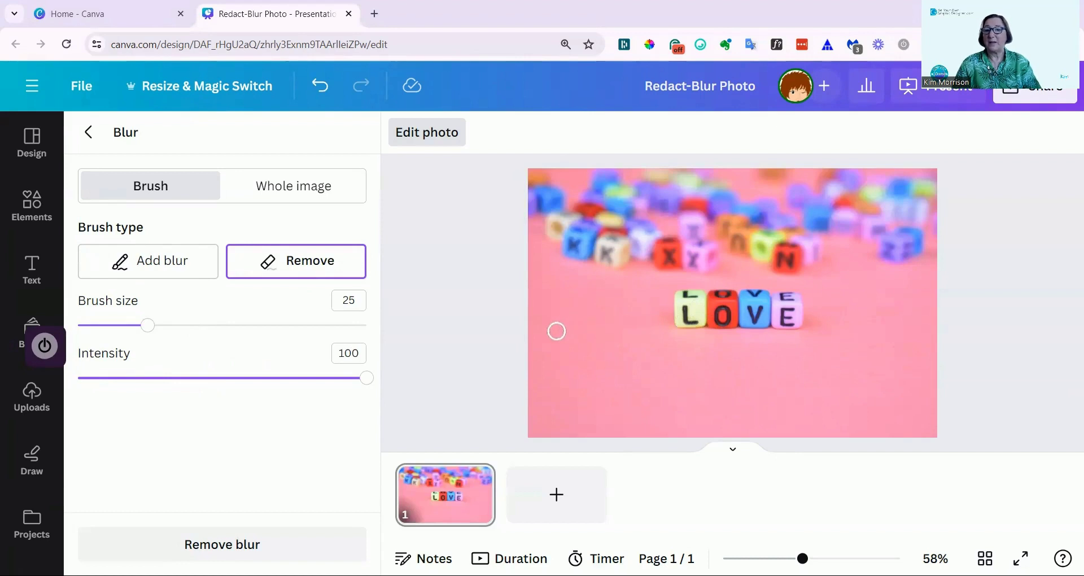
mouse_move(319, 85)
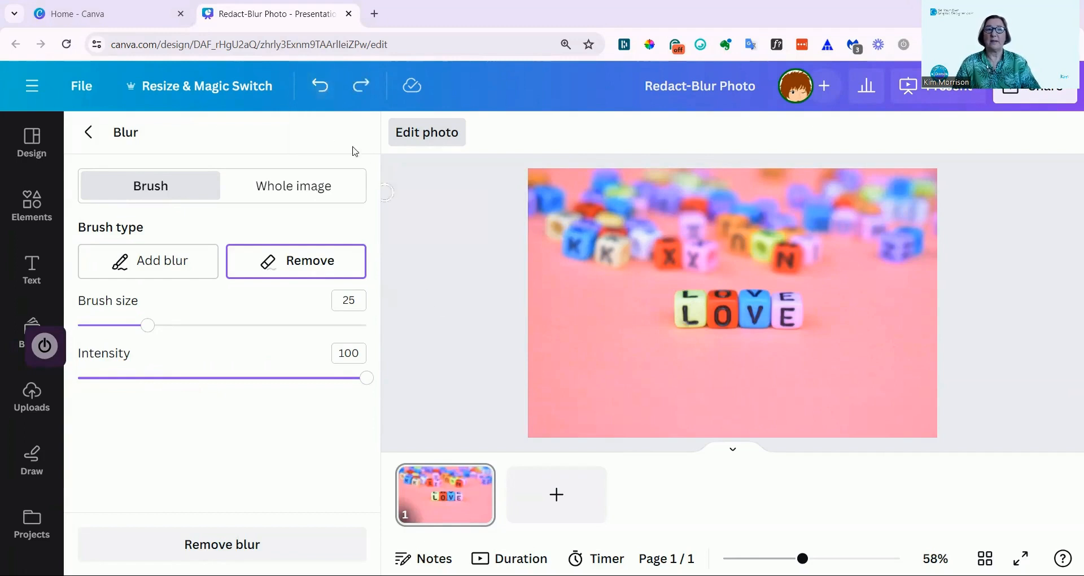
Undo the remaining blur edit to restore the original LOVE blocks photo.
left_click(318, 86)
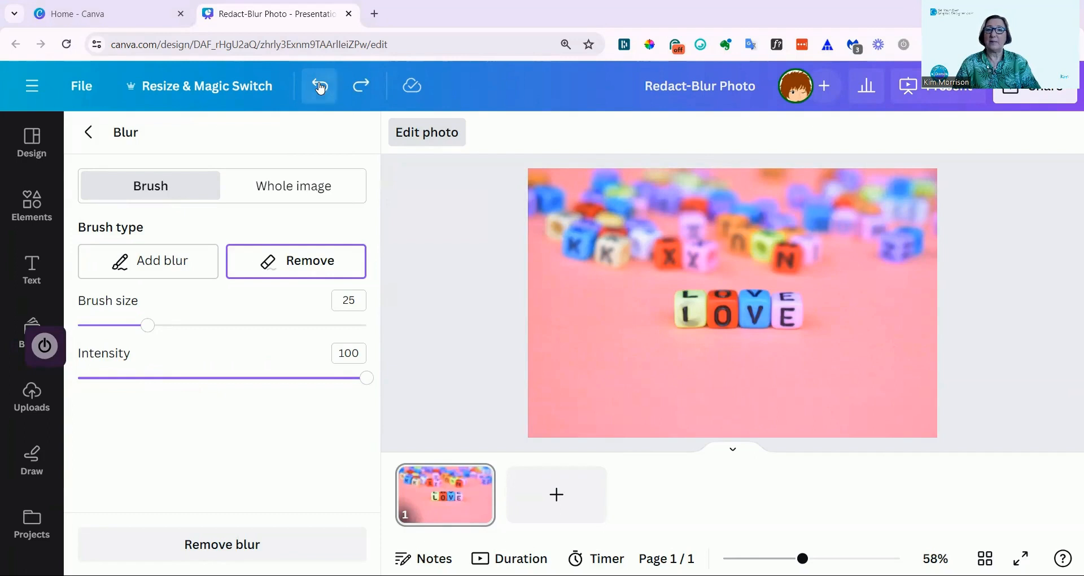
mouse_move(331, 175)
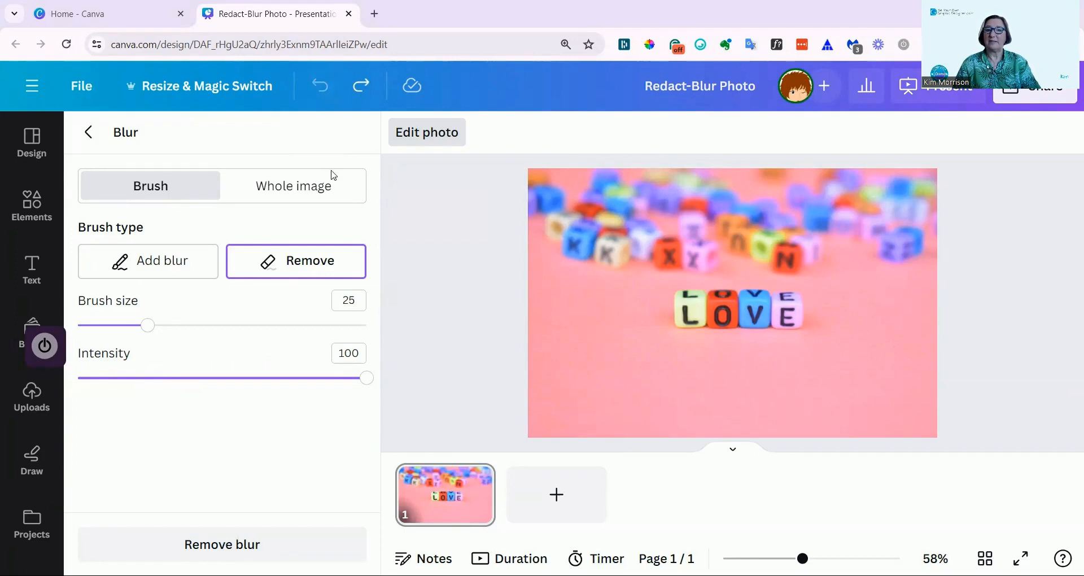
mouse_move(161, 204)
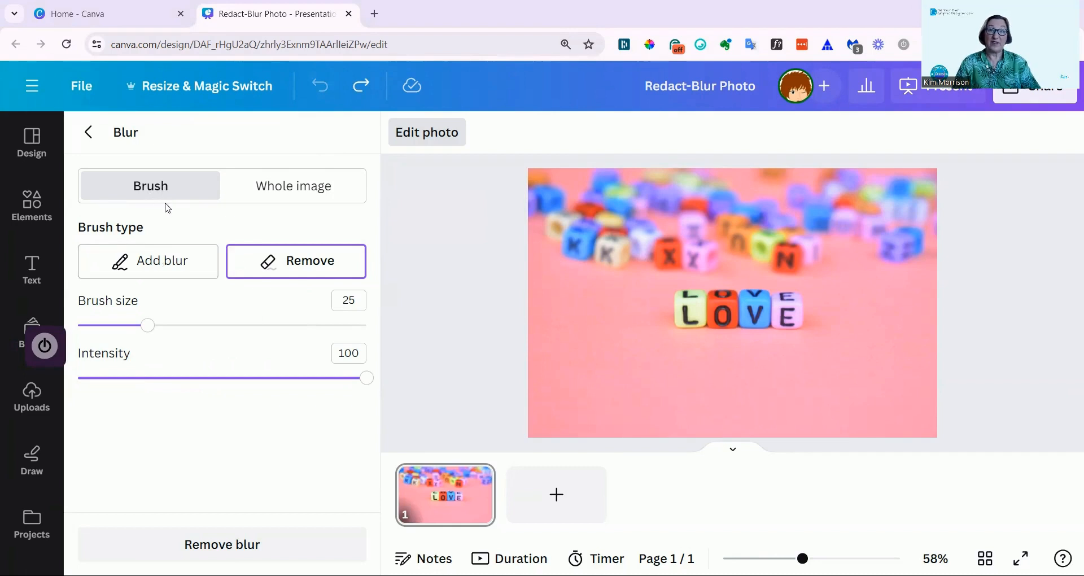
mouse_move(156, 228)
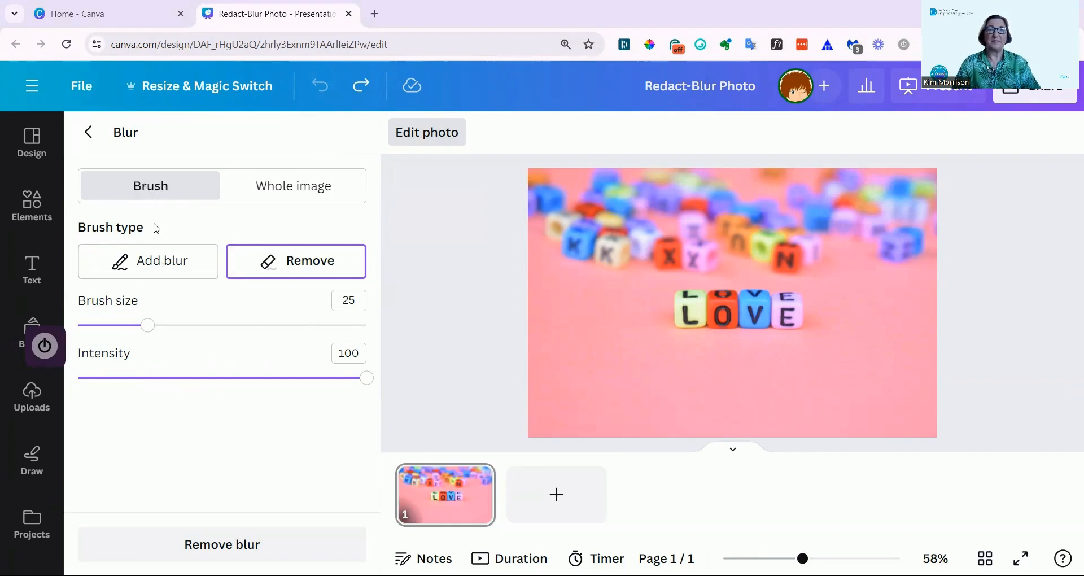
mouse_move(156, 241)
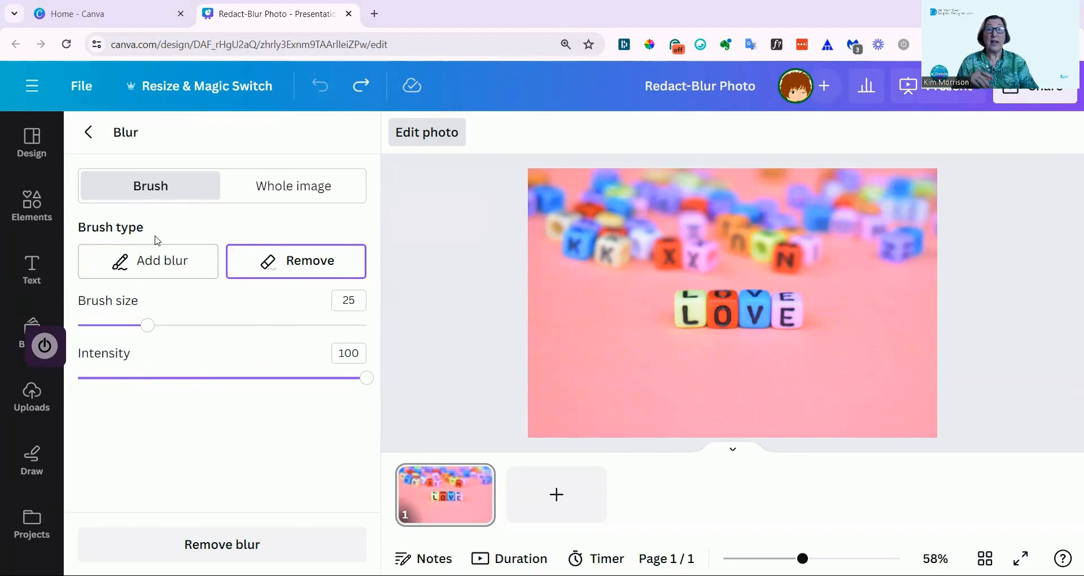